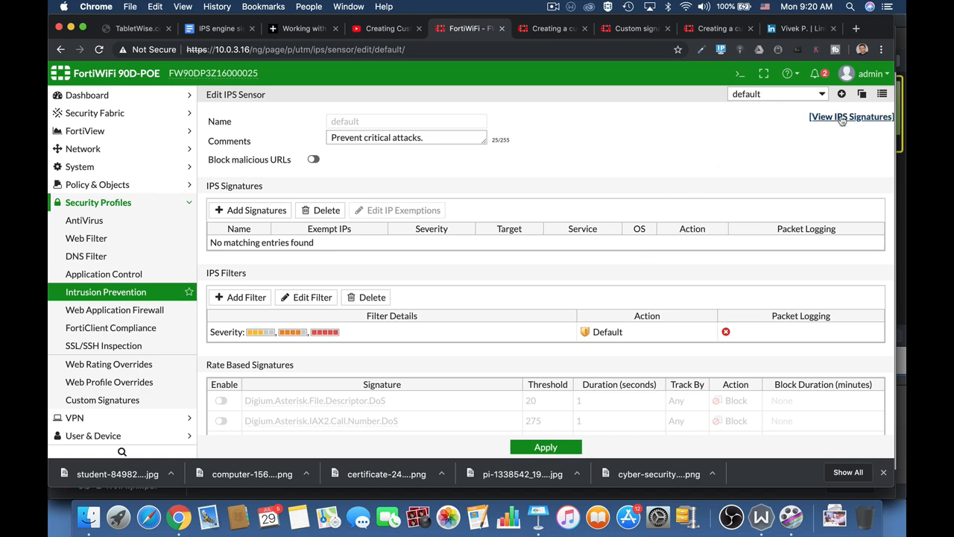
Create a new IPS signature named 'Block' and begin the comment 'this si'
click(850, 116)
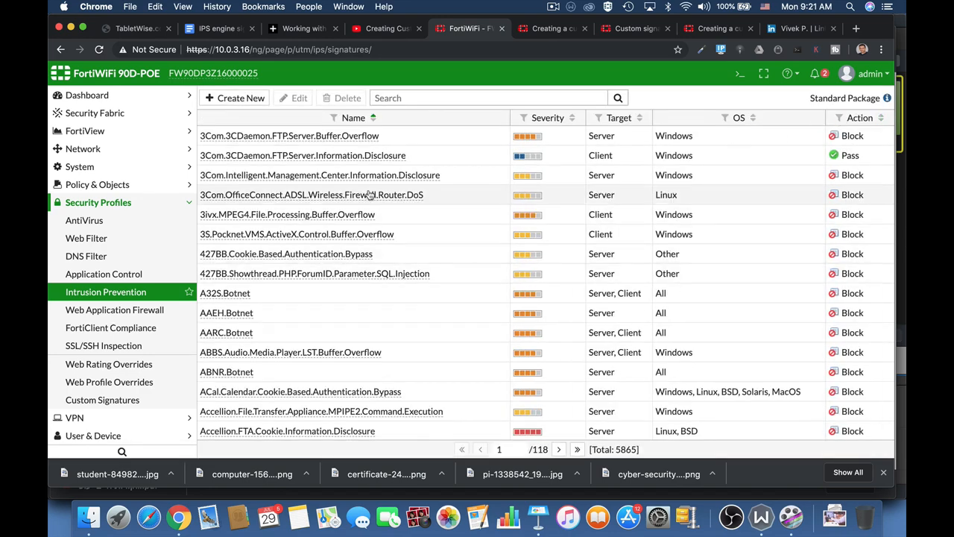
click(234, 98)
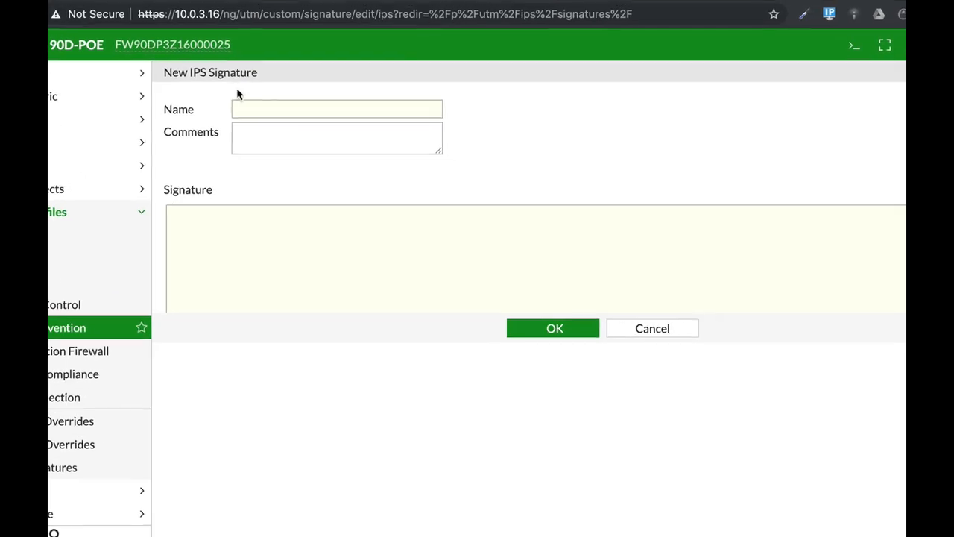
click(336, 109)
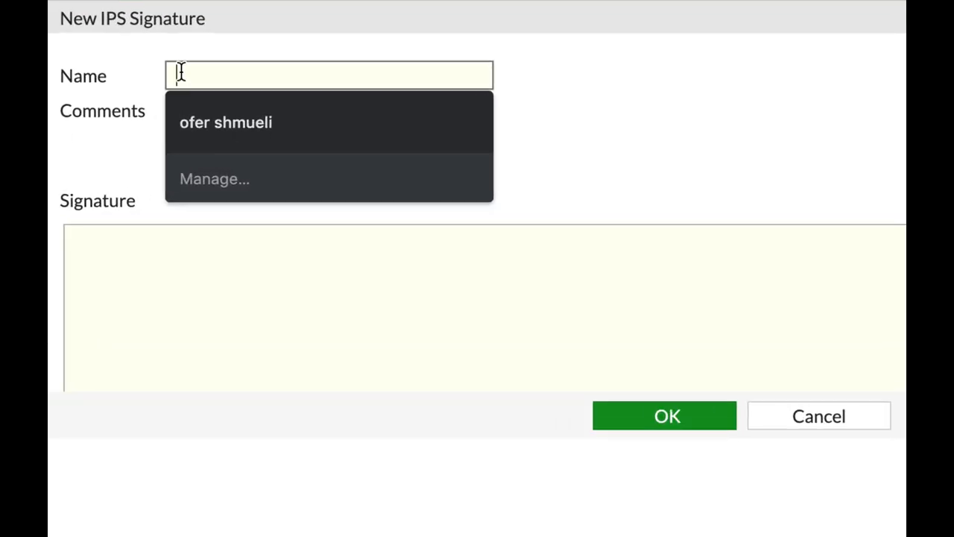
text(Block)
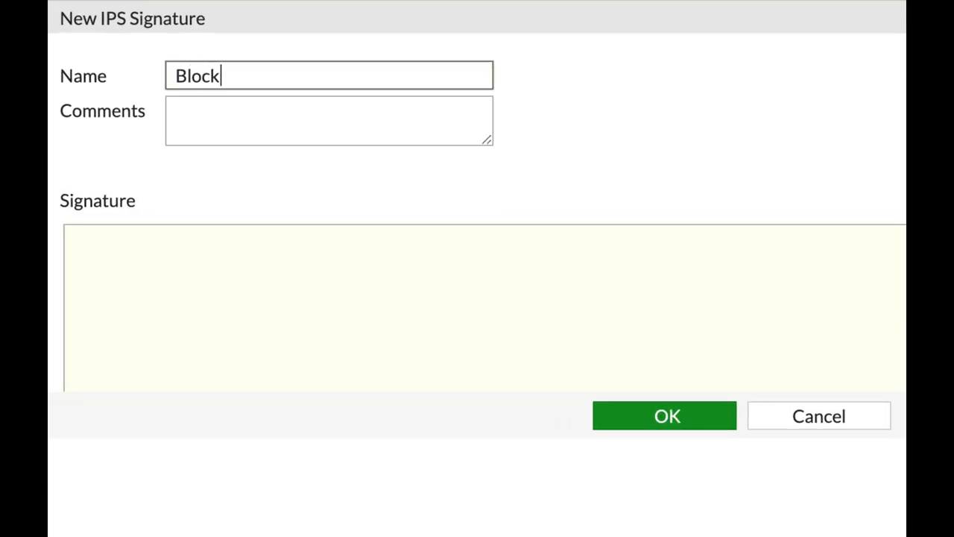
text(this si)
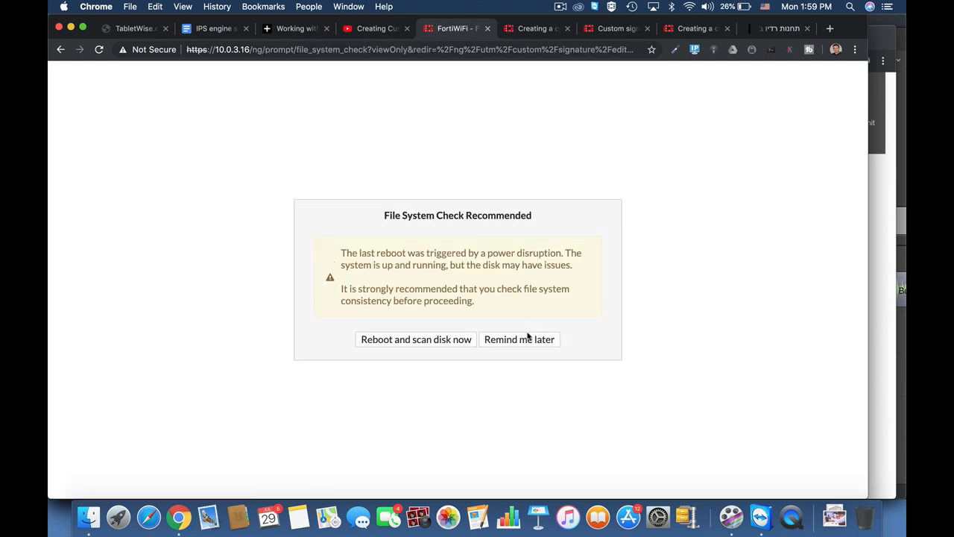
Postpone the disk check and open the default Intrusion Prevention sensor under Security Profiles
click(520, 339)
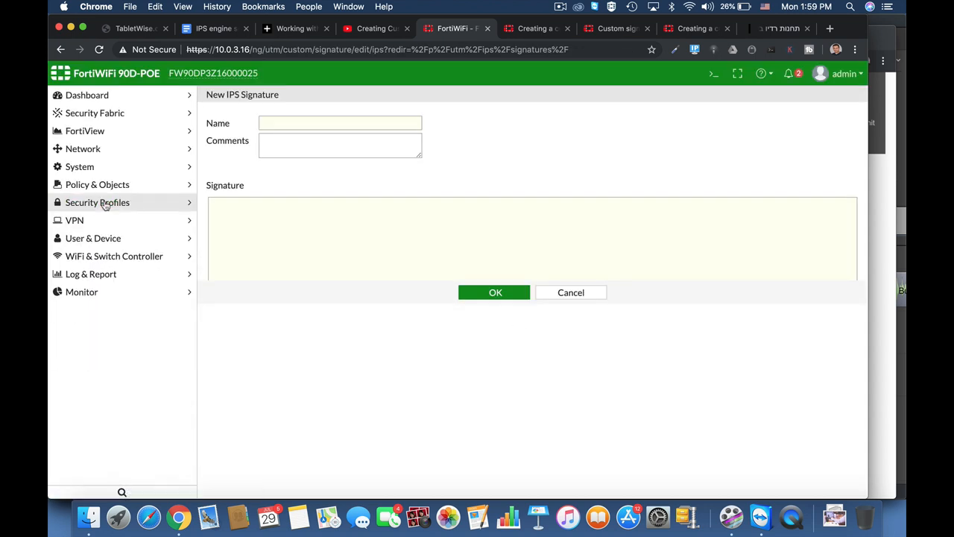
click(98, 202)
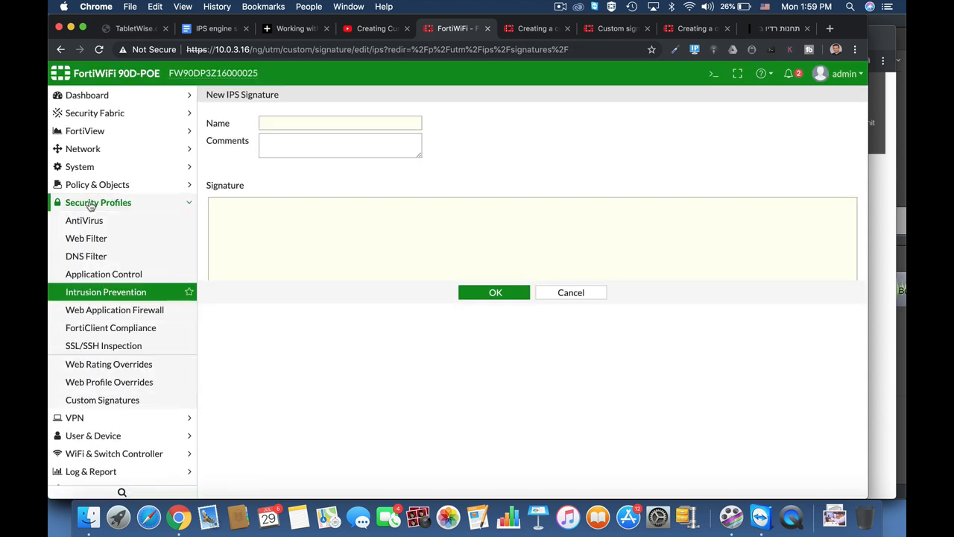
click(114, 309)
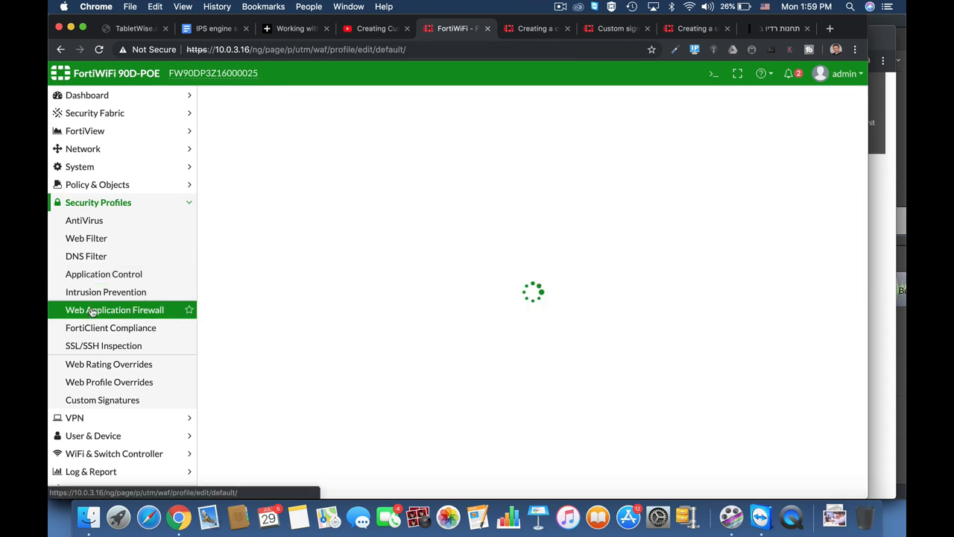
click(105, 292)
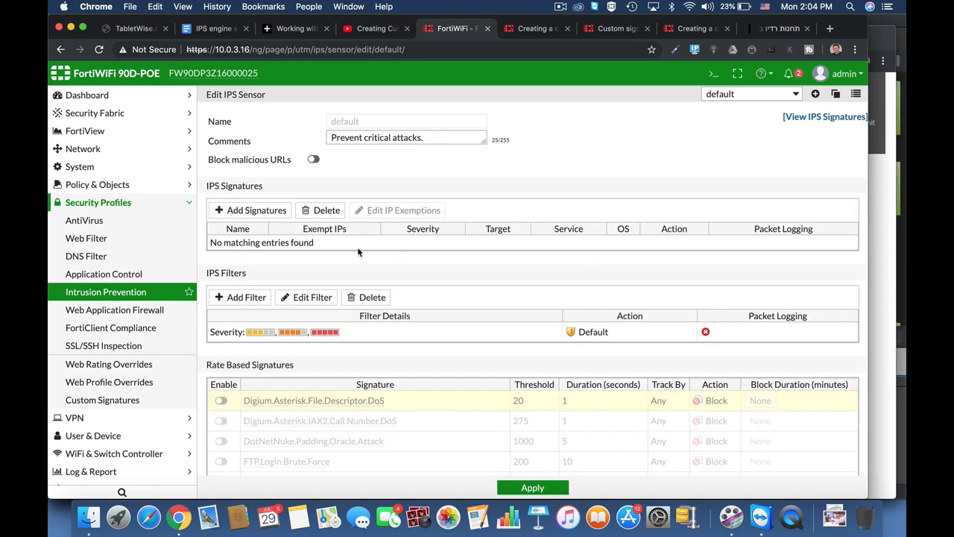
Add a selected signature to the default sensor and view its action choices
click(250, 209)
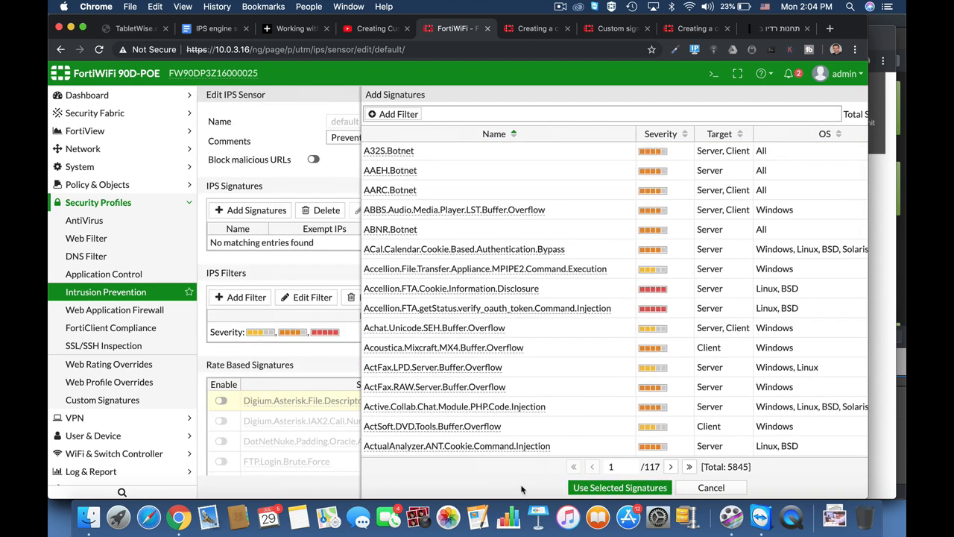
click(620, 487)
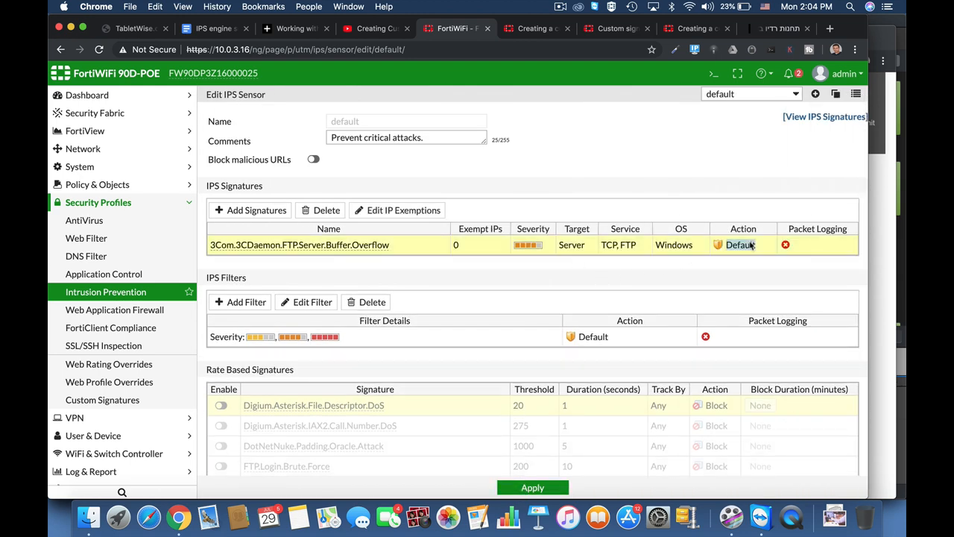
click(740, 245)
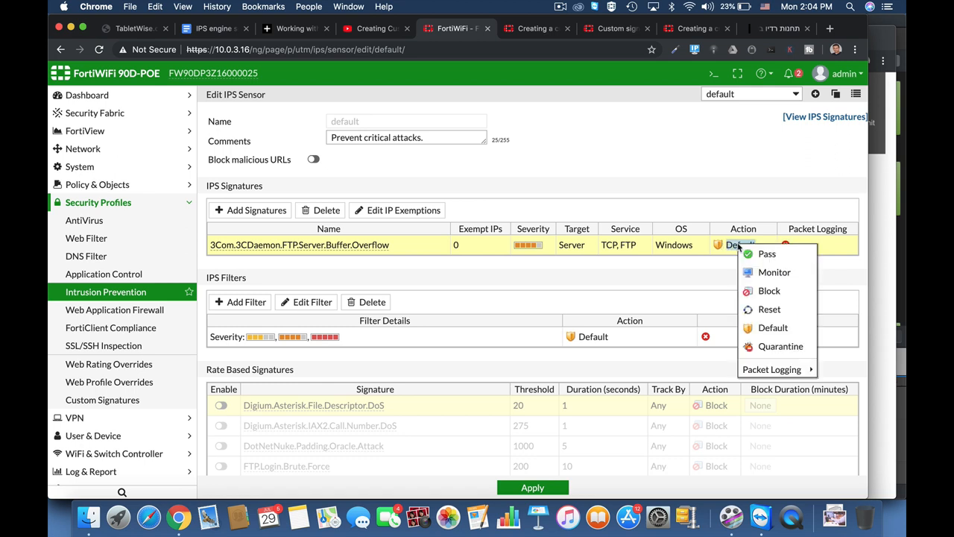
mouse_move(774, 272)
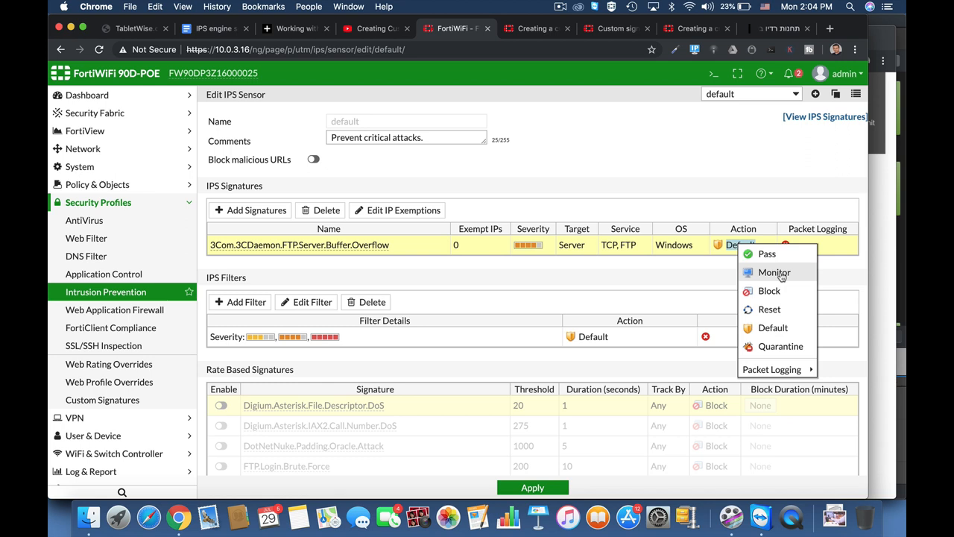
mouse_move(767, 253)
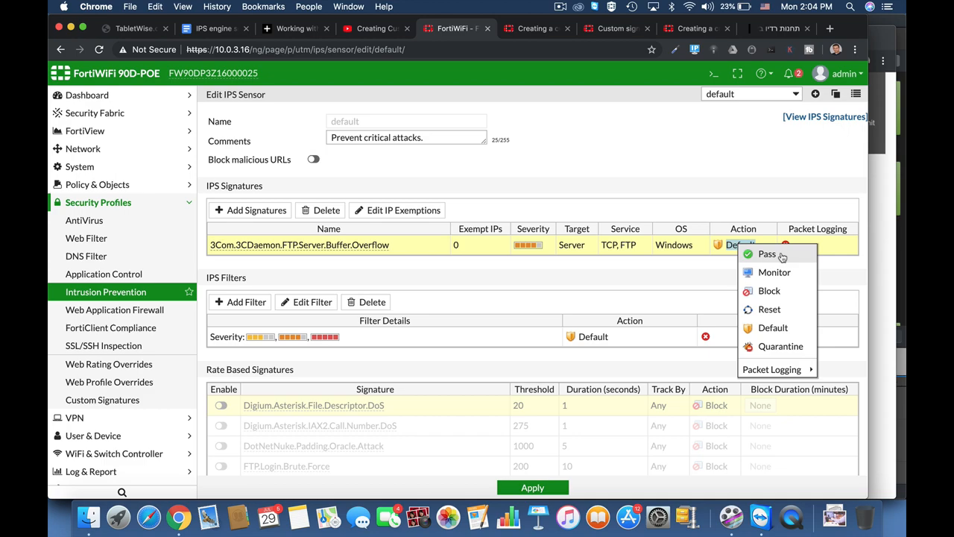
mouse_move(817, 121)
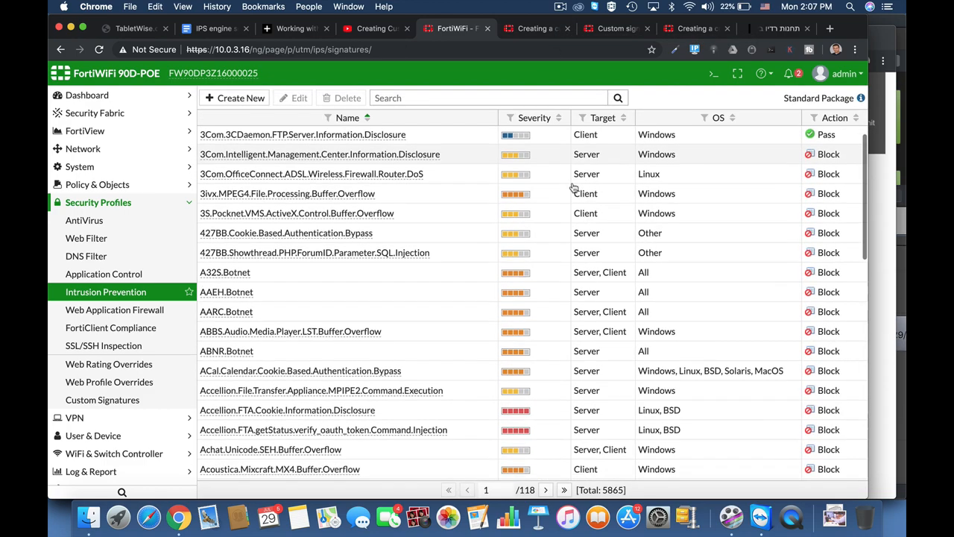
Scroll through the IPS signature list and move to the next page
scroll(down, 3)
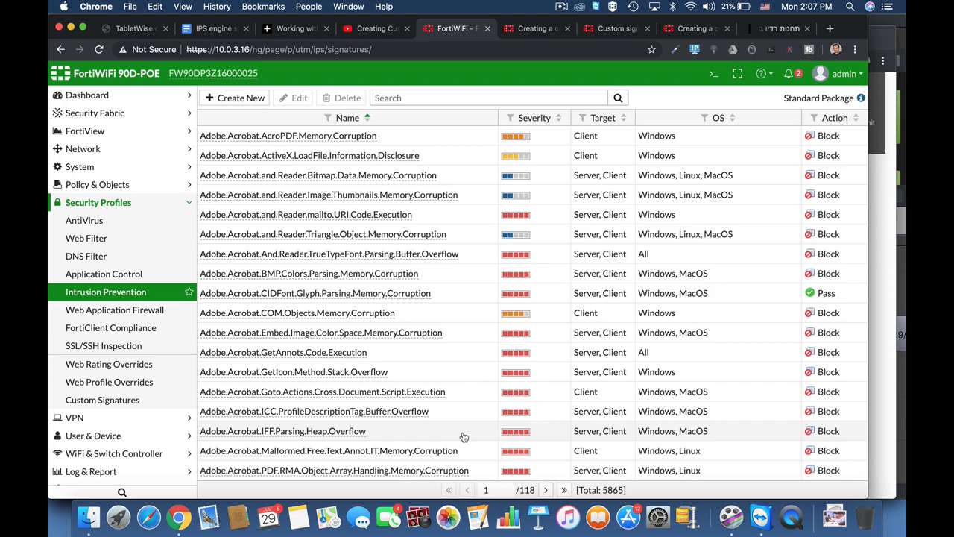
scroll(down, 3)
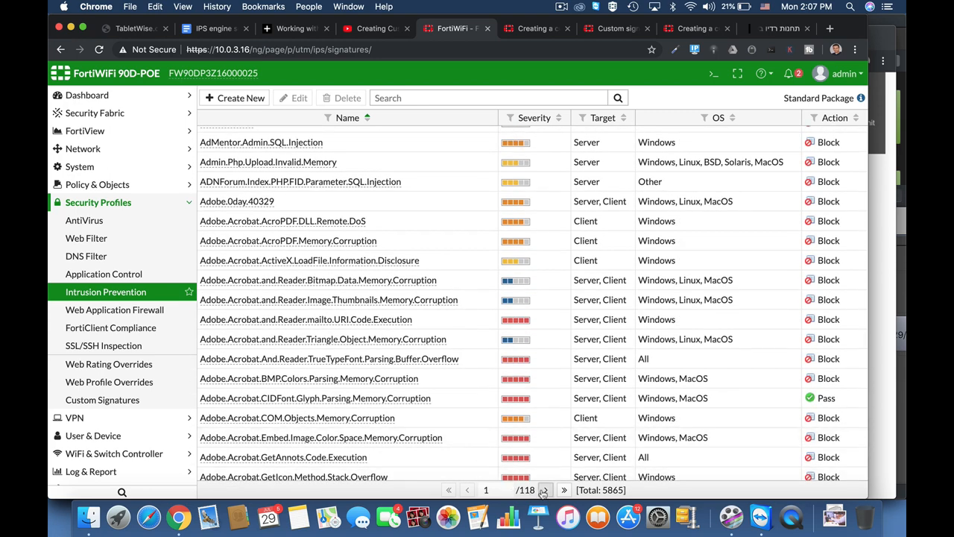
click(564, 490)
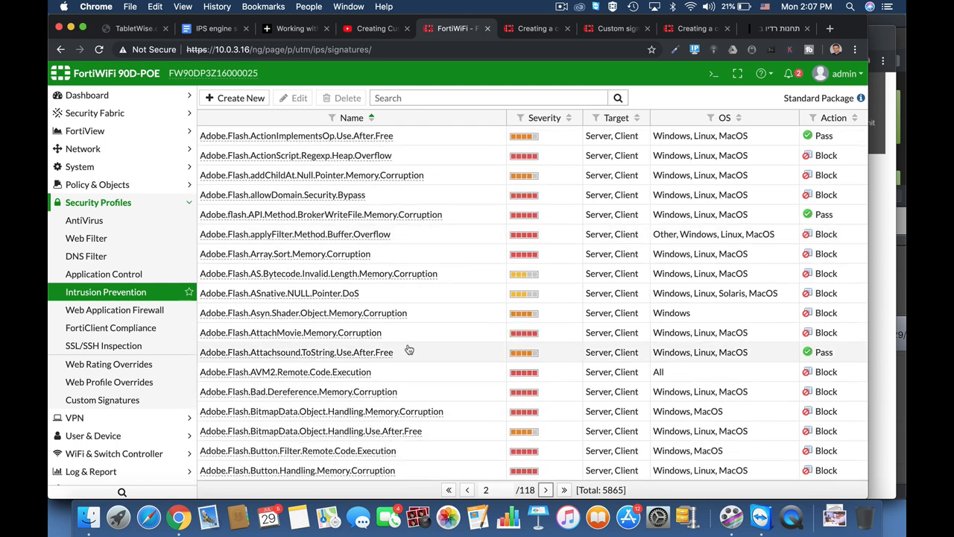
click(295, 351)
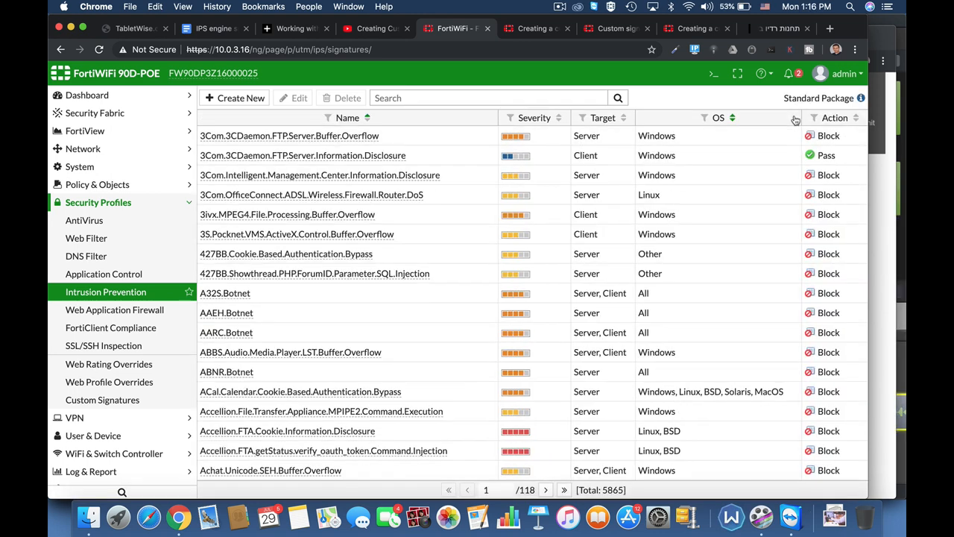
Search the IPS signature list for 'adob'
scroll(down, 3)
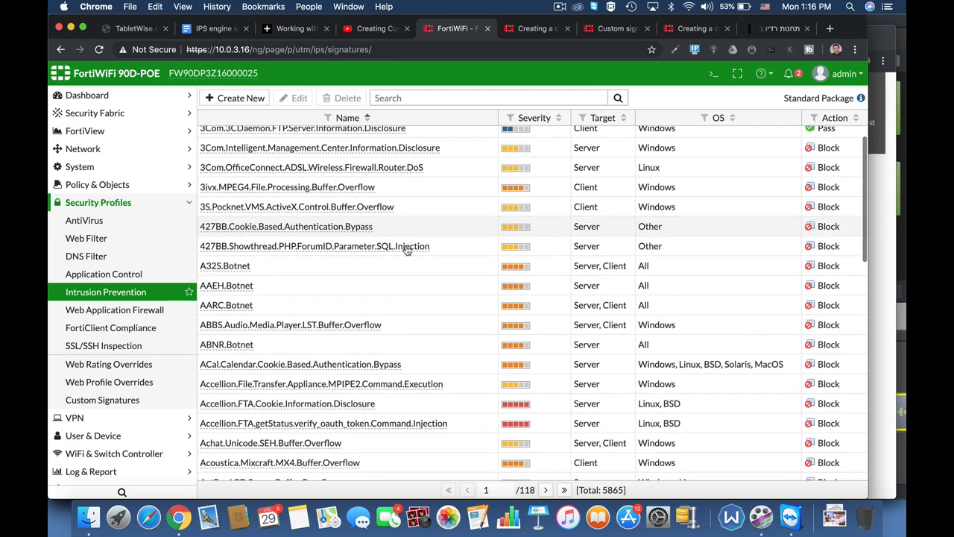
scroll(down, 3)
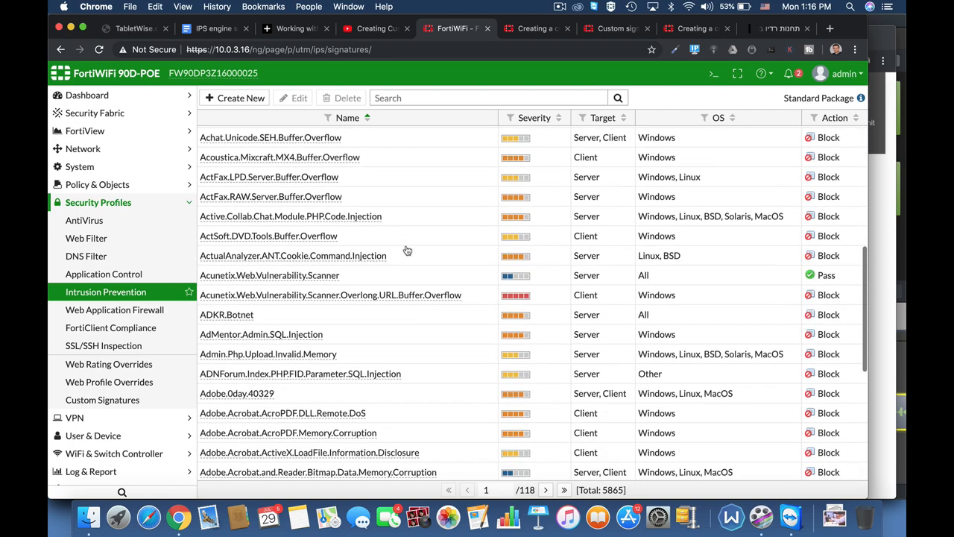
scroll(down, 3)
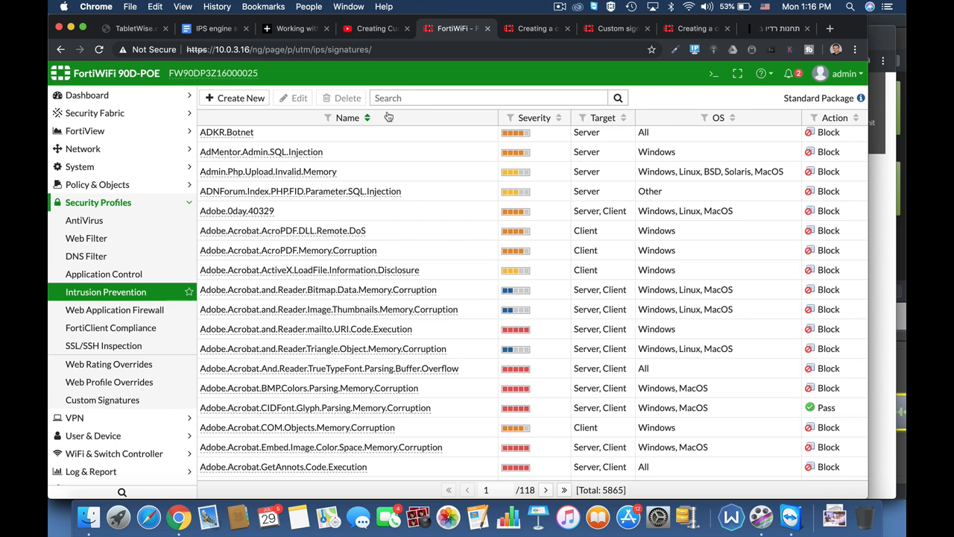
click(488, 97)
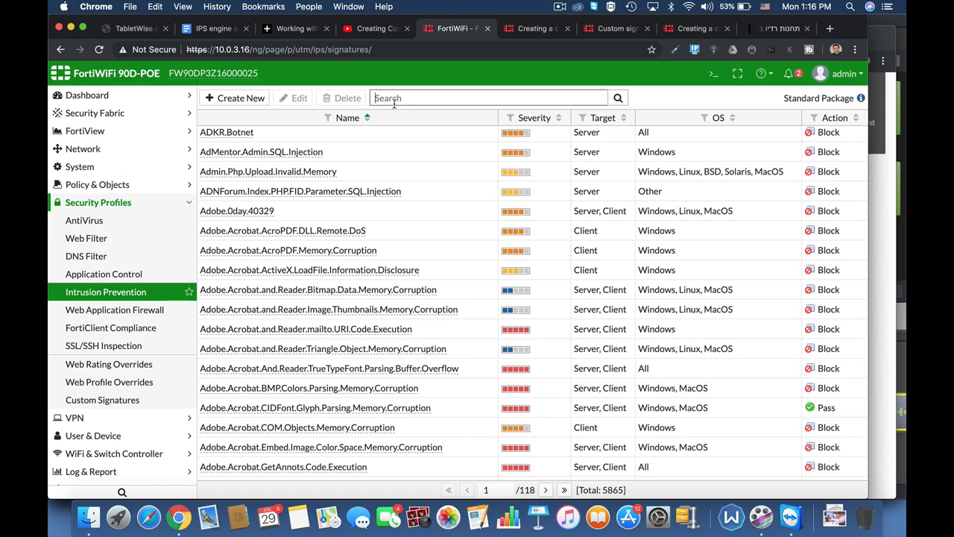
click(488, 98)
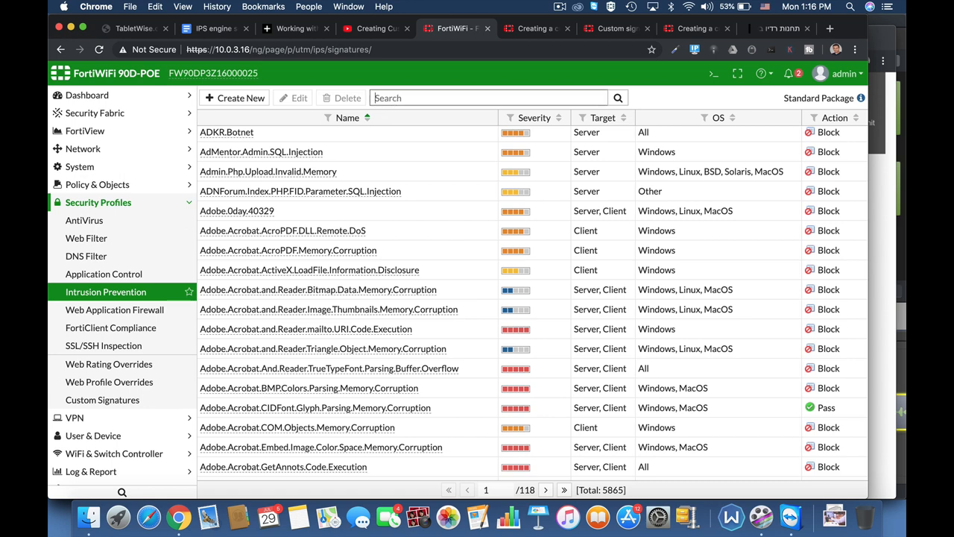
text(adobe)
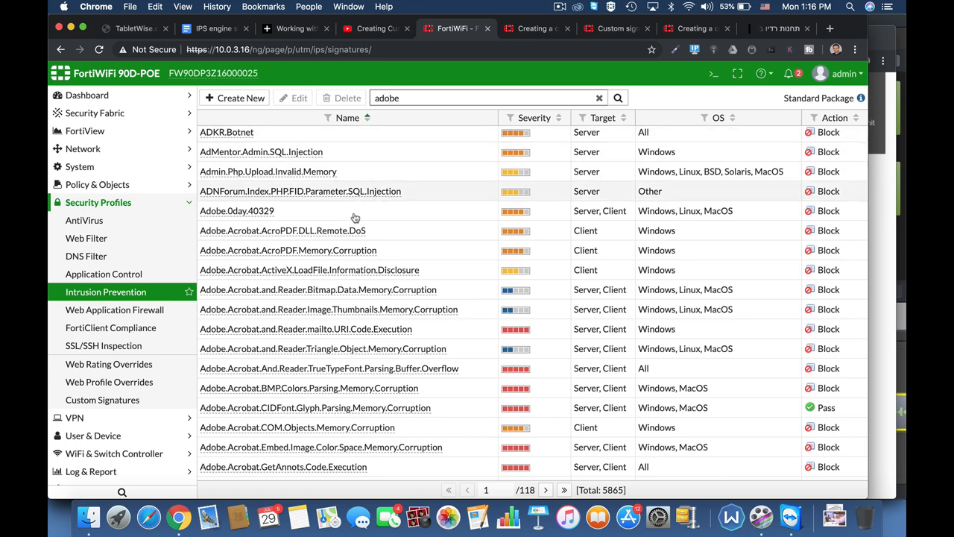
mouse_move(322, 367)
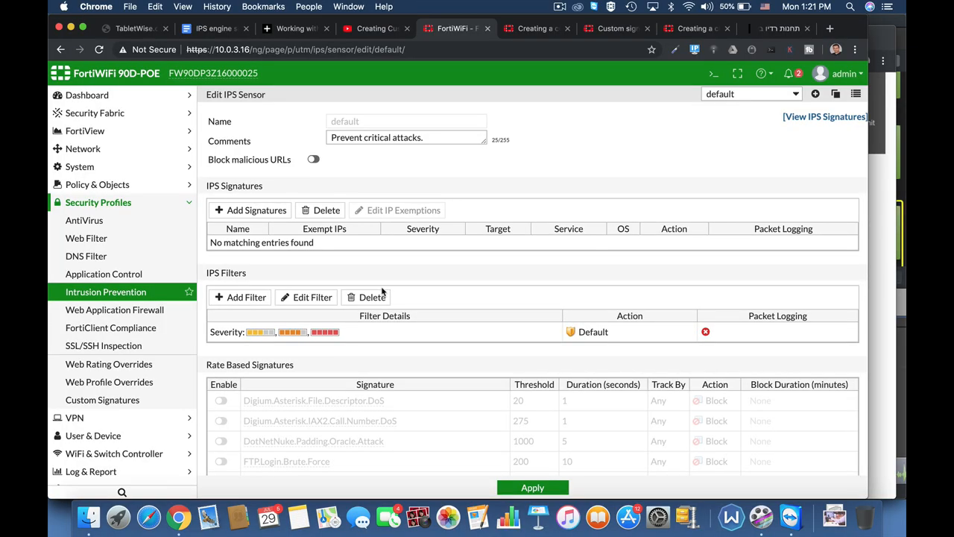
mouse_move(766, 140)
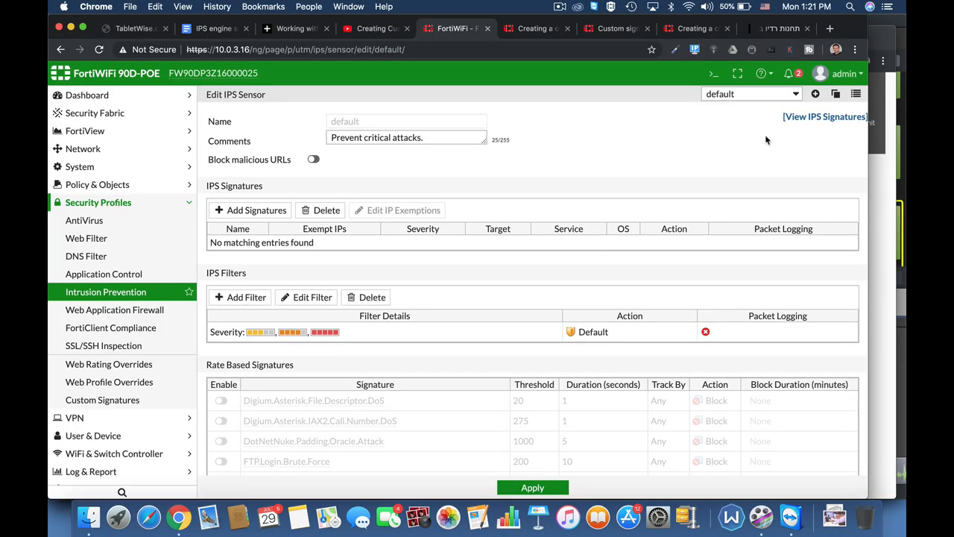
From the full IPS signature list, open a blank New IPS Signature form
click(824, 117)
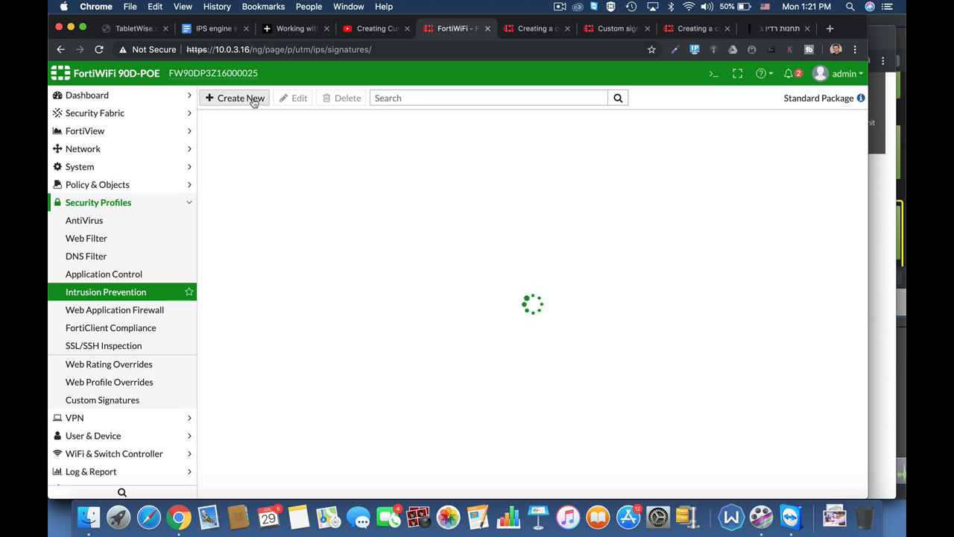
click(240, 97)
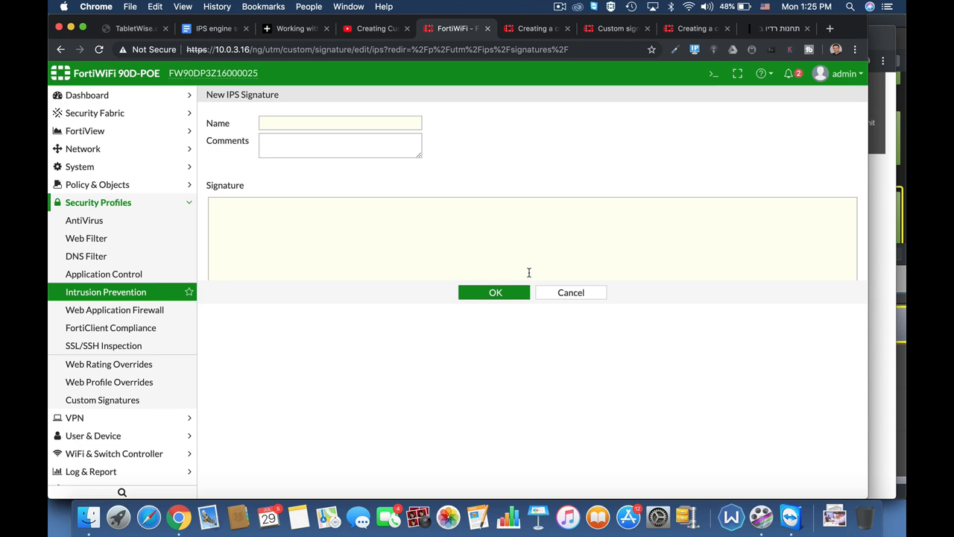
Enter the F-SBID block.cnn.com HTTP signature, name 'Block CNN.com', and comment 'sample'
text(F-SBID ( --name "block.cnn.com" ; --pattern " cnn.com" ; --service HTTP ;  --protocol tcp ; --flow from_client ; --no_case; --context host; ))
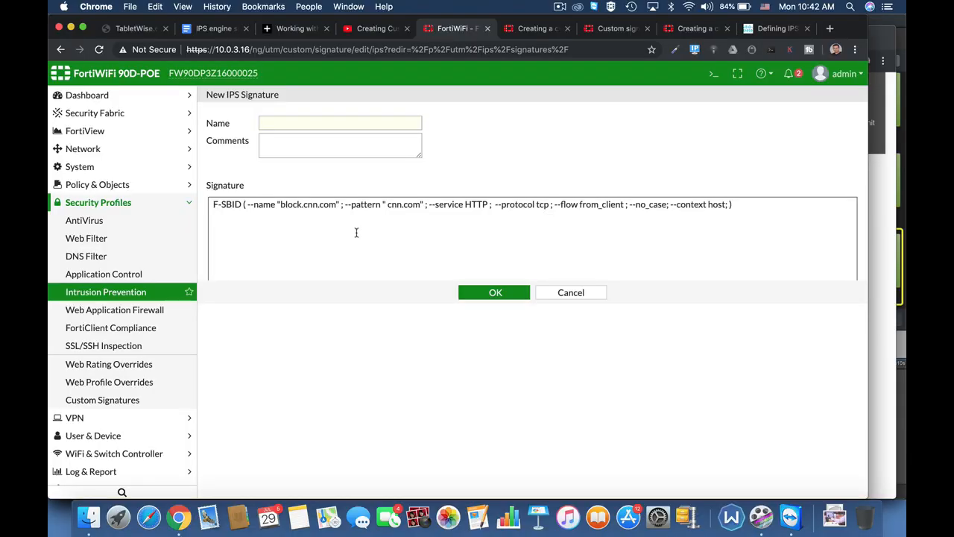
text(B)
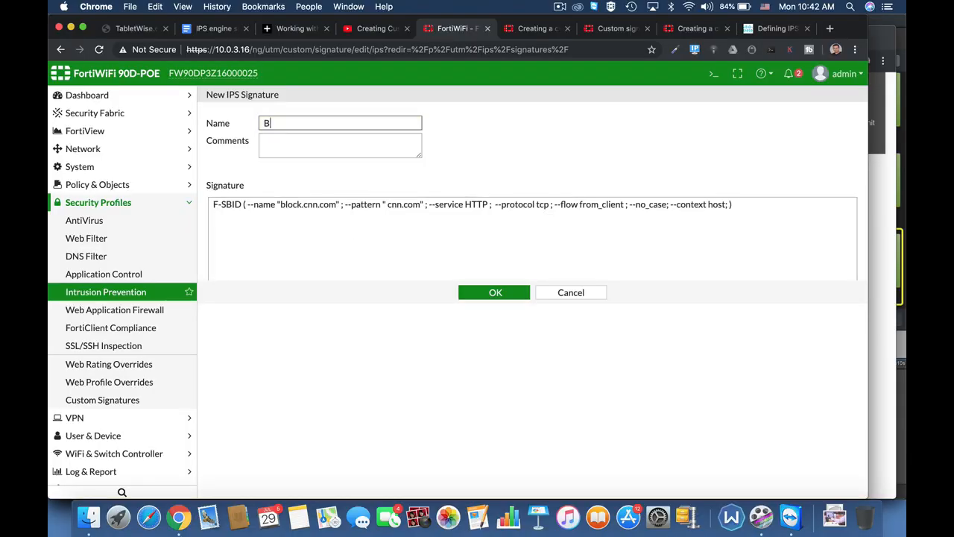
text(lock)
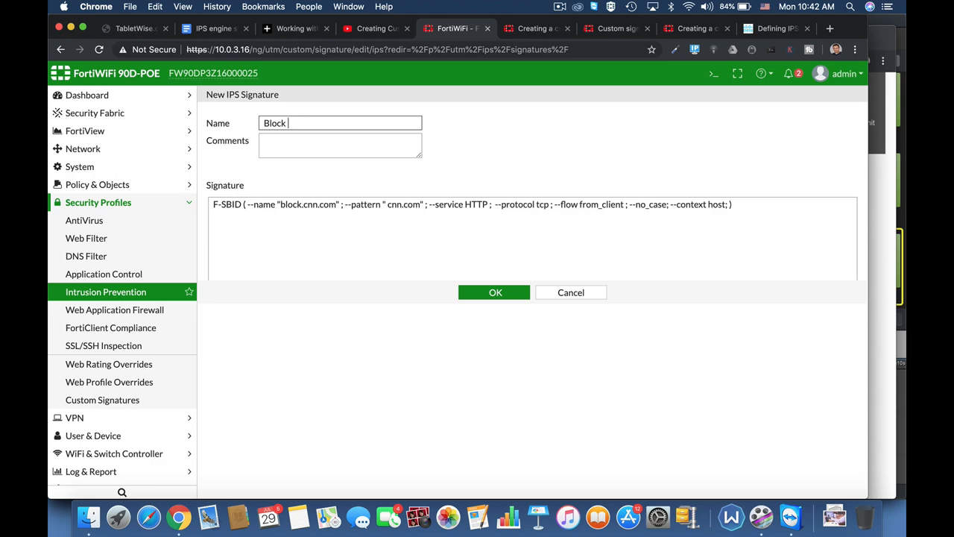
text(CNN)
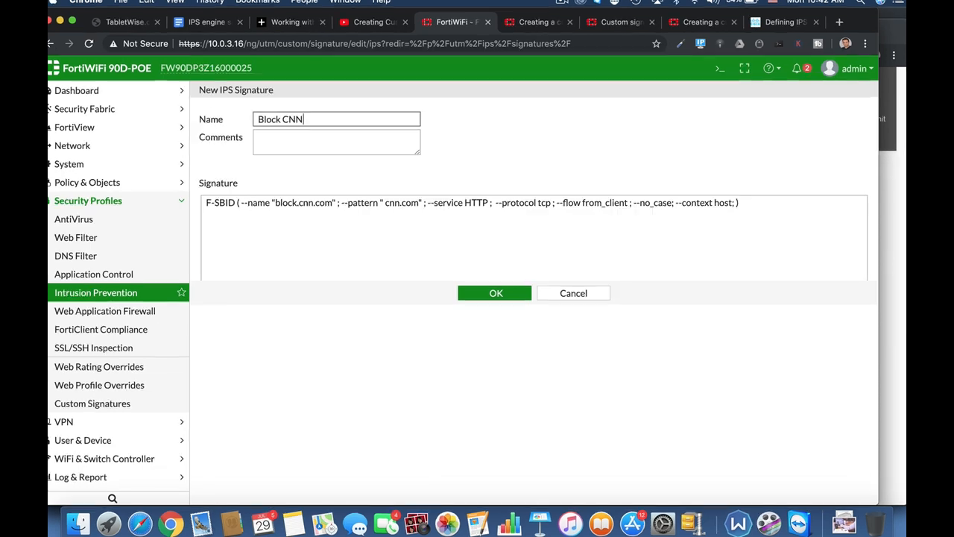
text(.com)
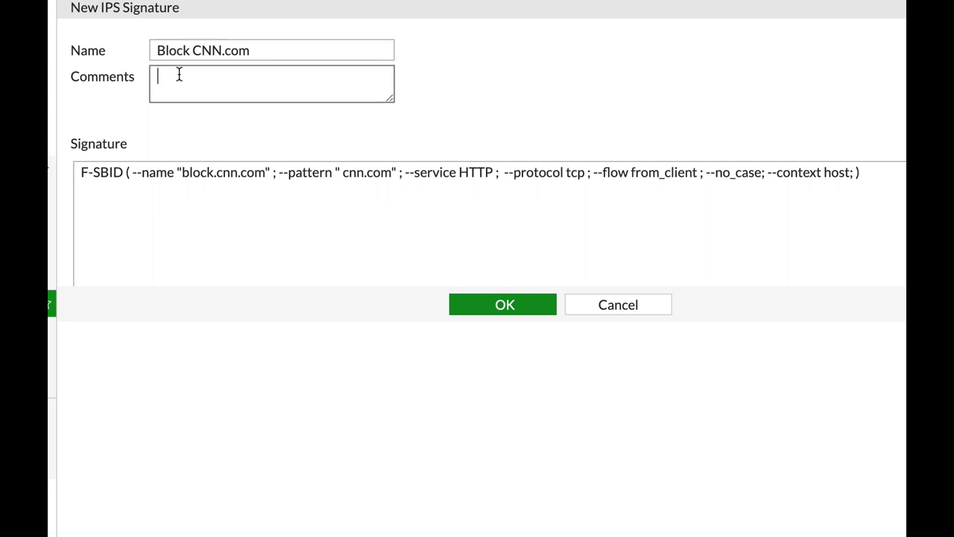
text(sample IPS signature)
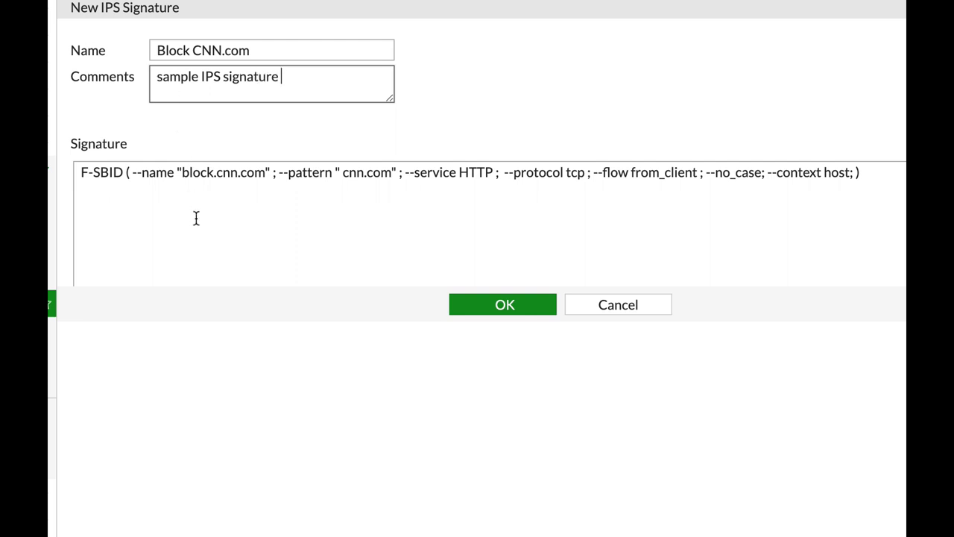
Select the F-SBID keyword at the start of the signature text
double_click(101, 172)
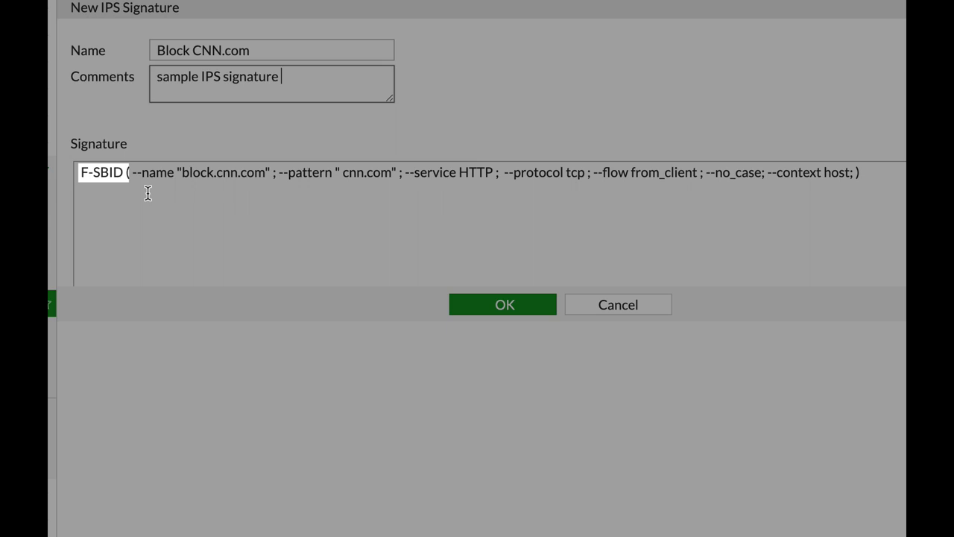
mouse_move(125, 194)
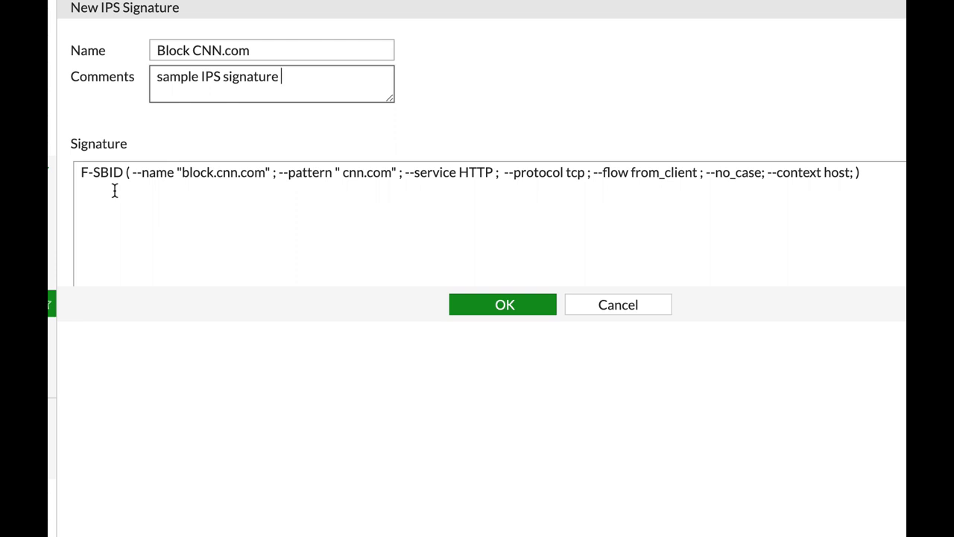
mouse_move(228, 205)
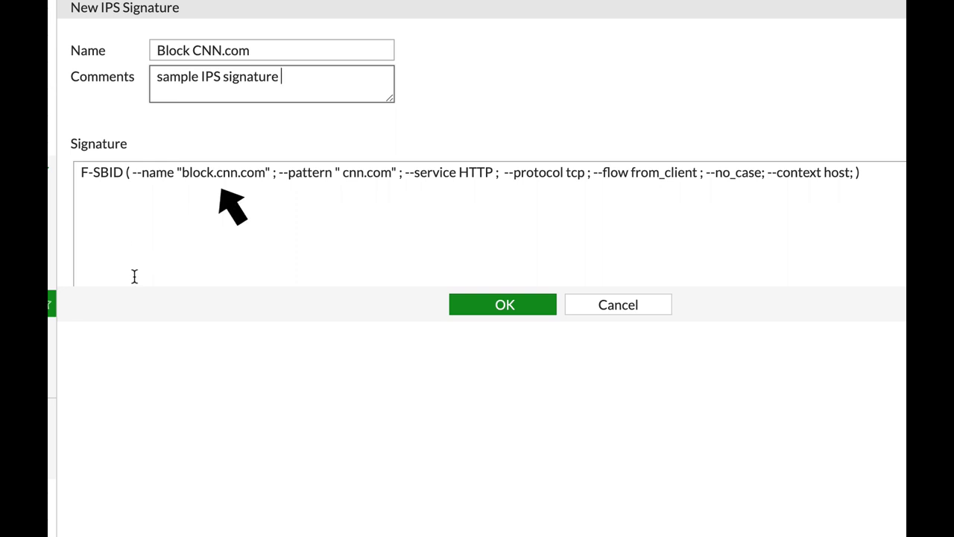
mouse_move(350, 207)
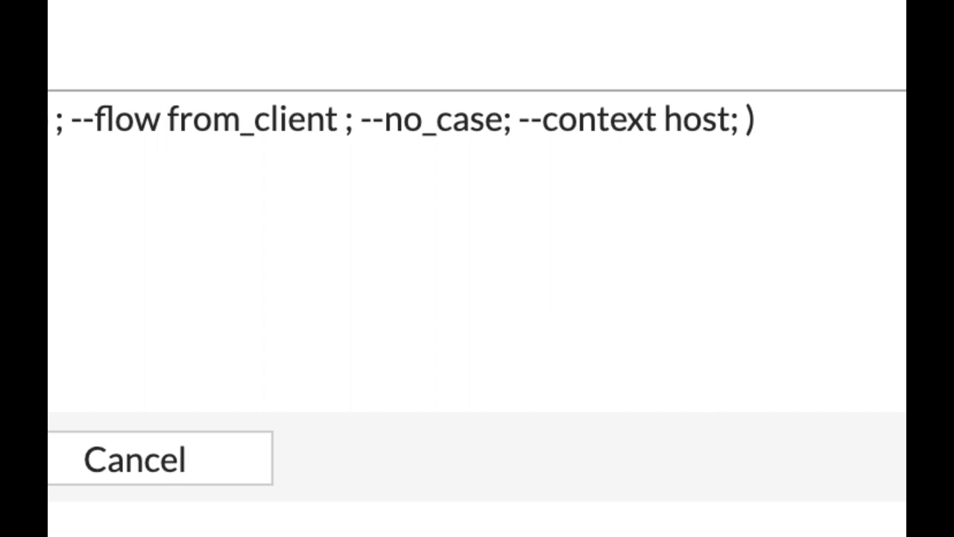
double_click(437, 119)
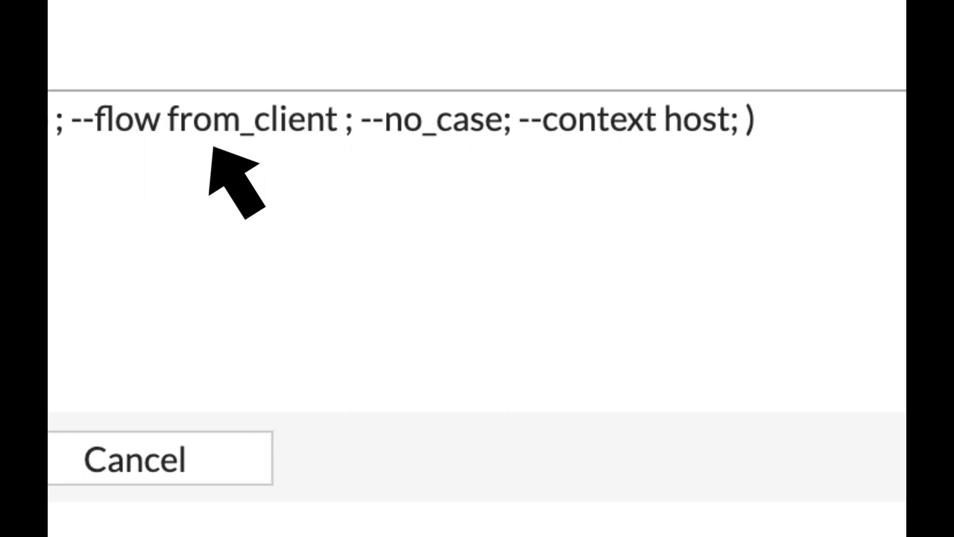
mouse_move(656, 179)
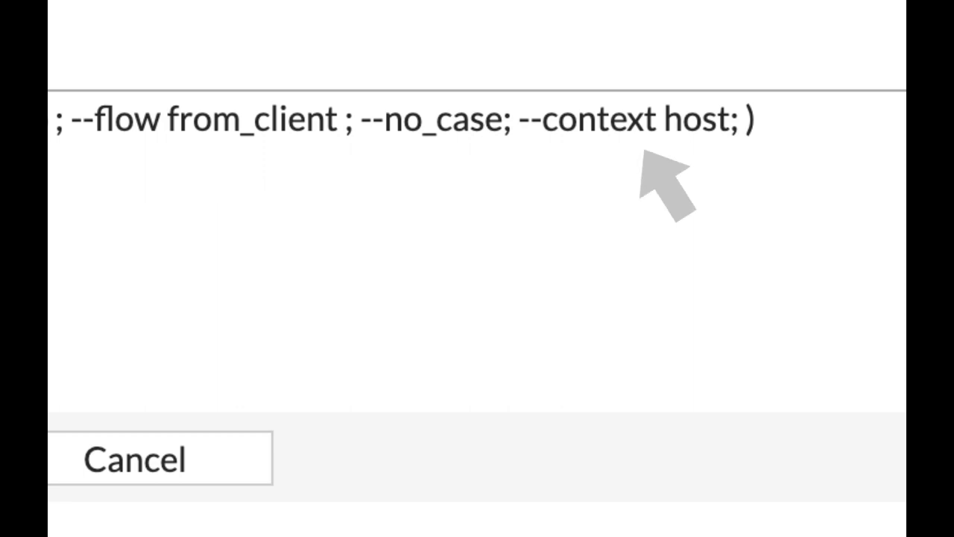